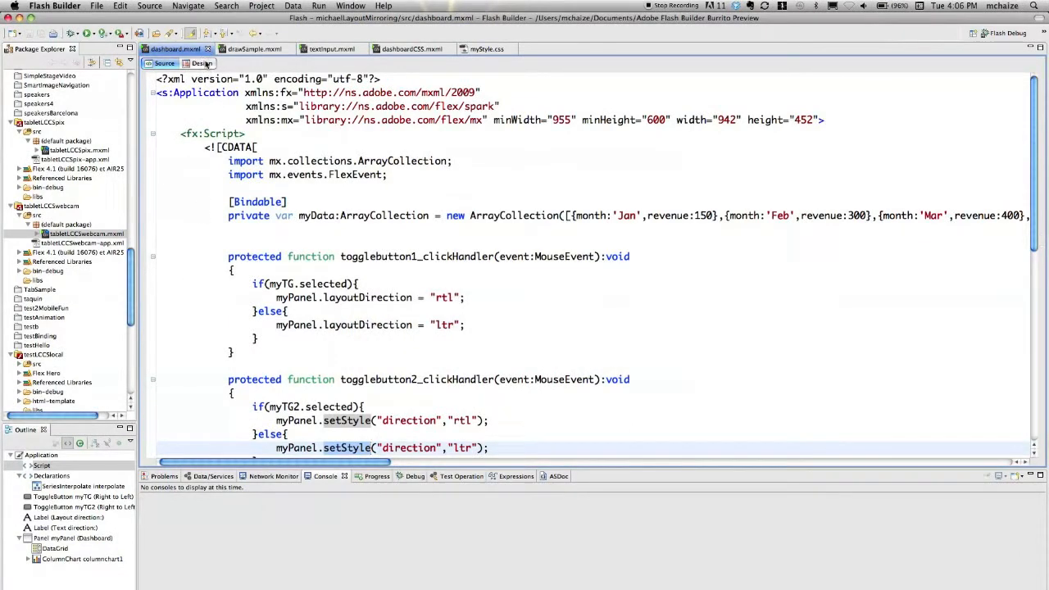
Locate the layoutDirection and setStyle direction toggle handlers in the dashboard source
click(201, 62)
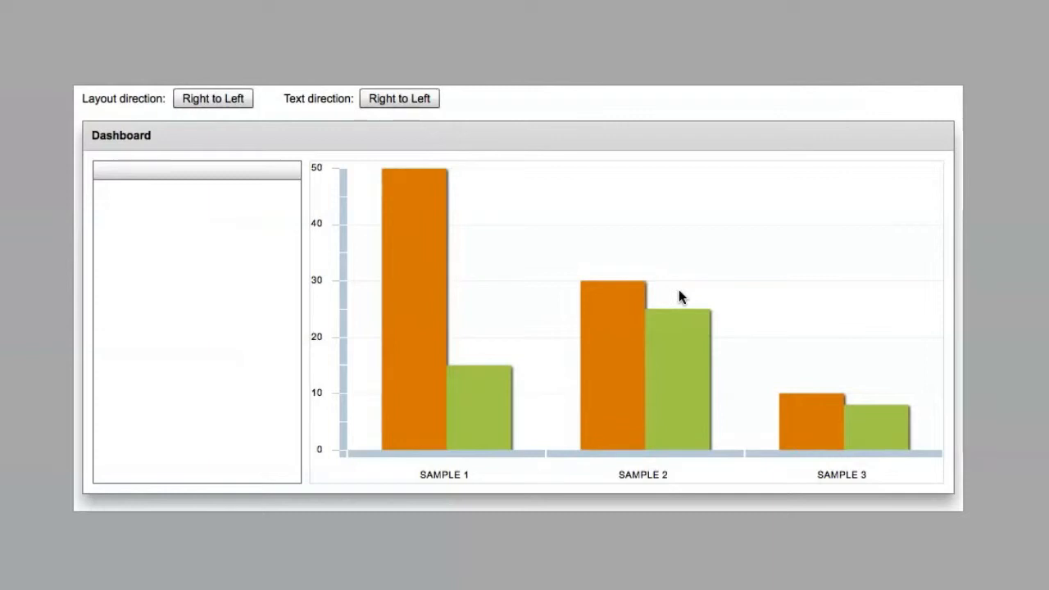
mouse_move(100, 42)
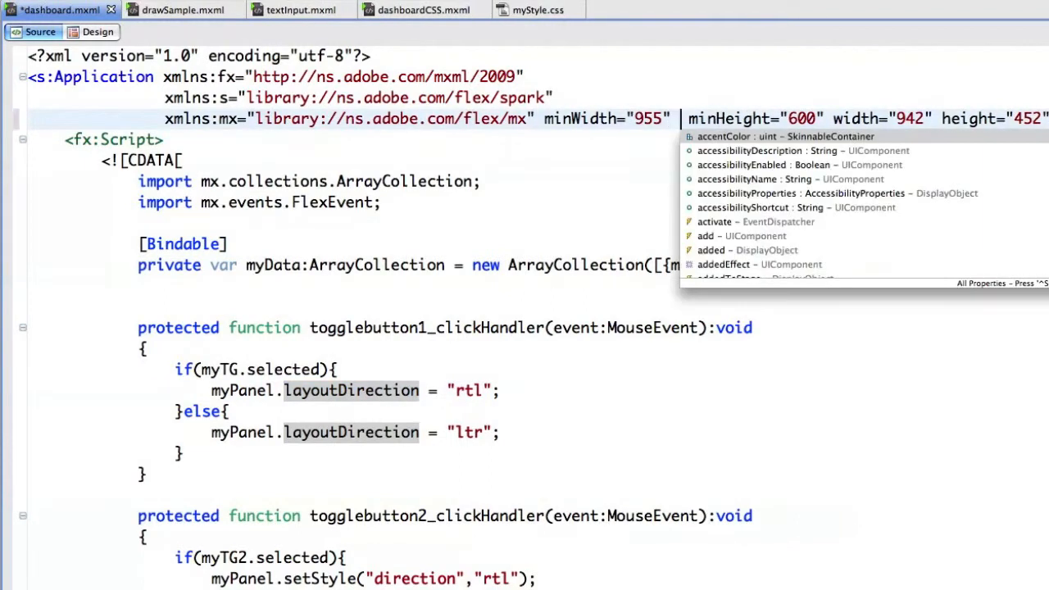
text(layou)
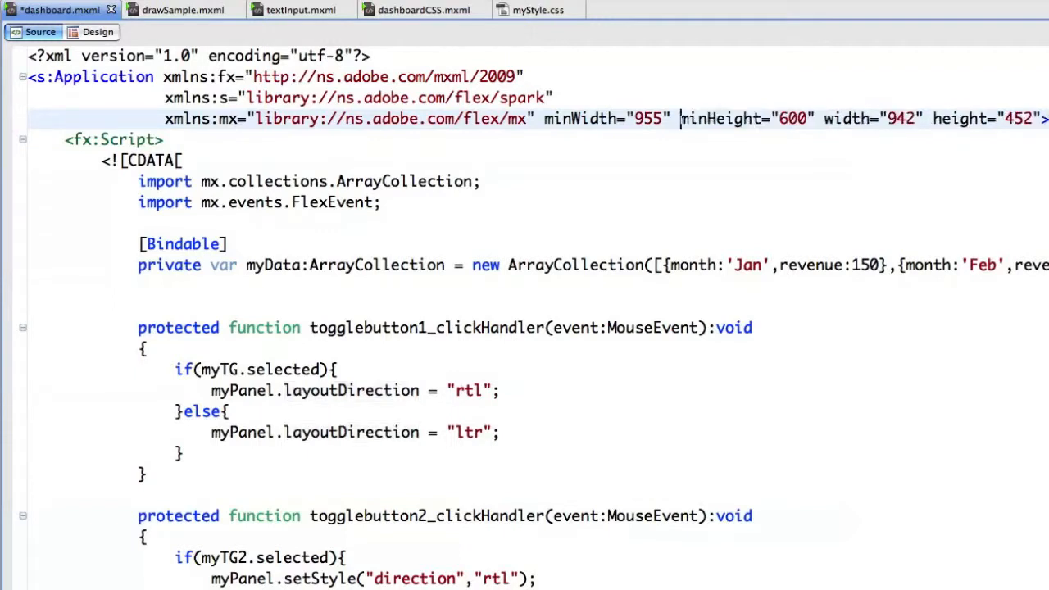
scroll(down, 3)
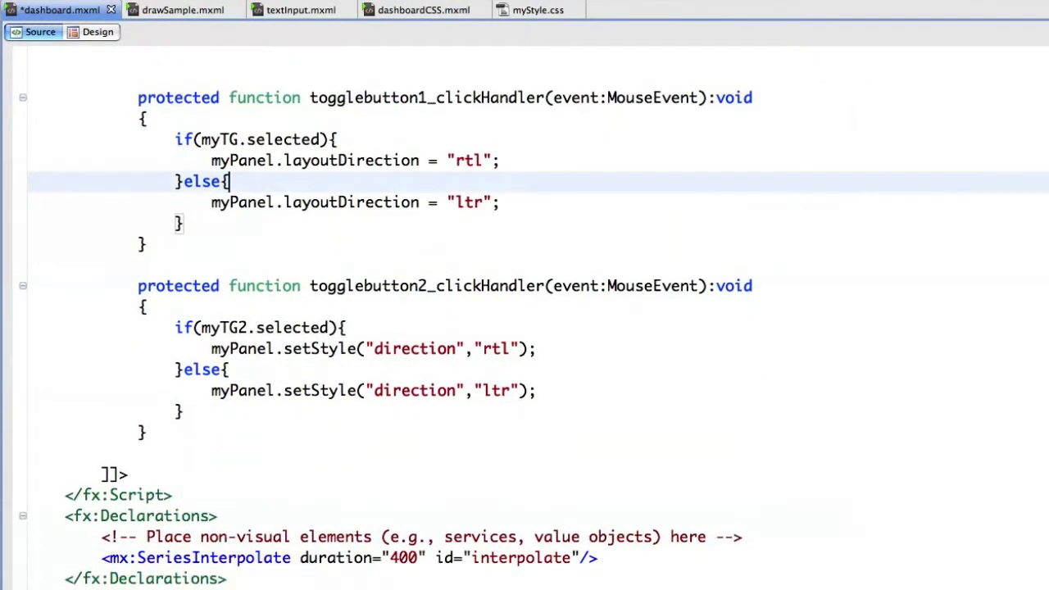
double_click(351, 160)
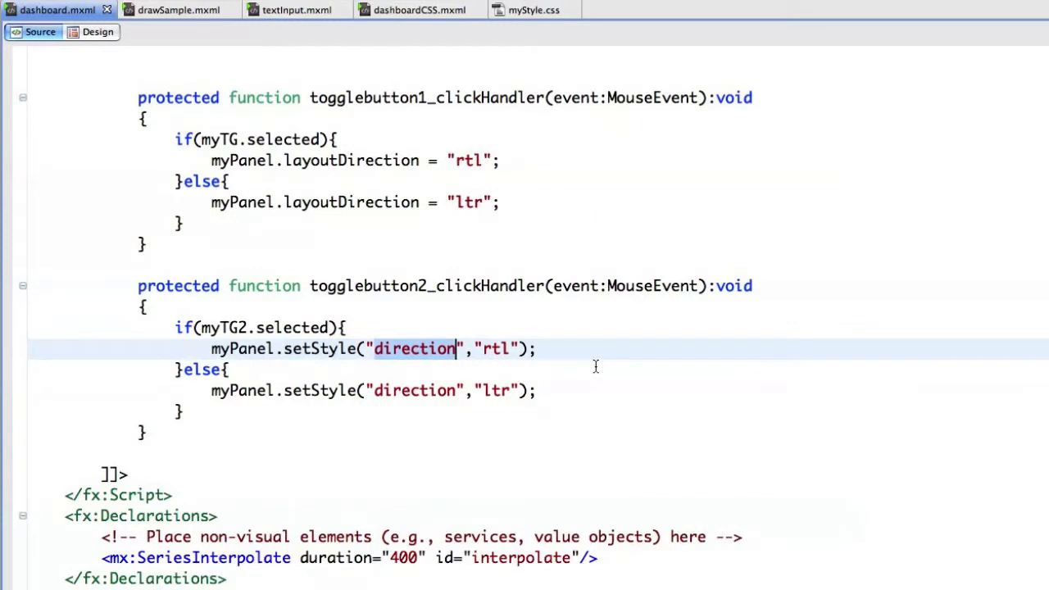
mouse_move(574, 364)
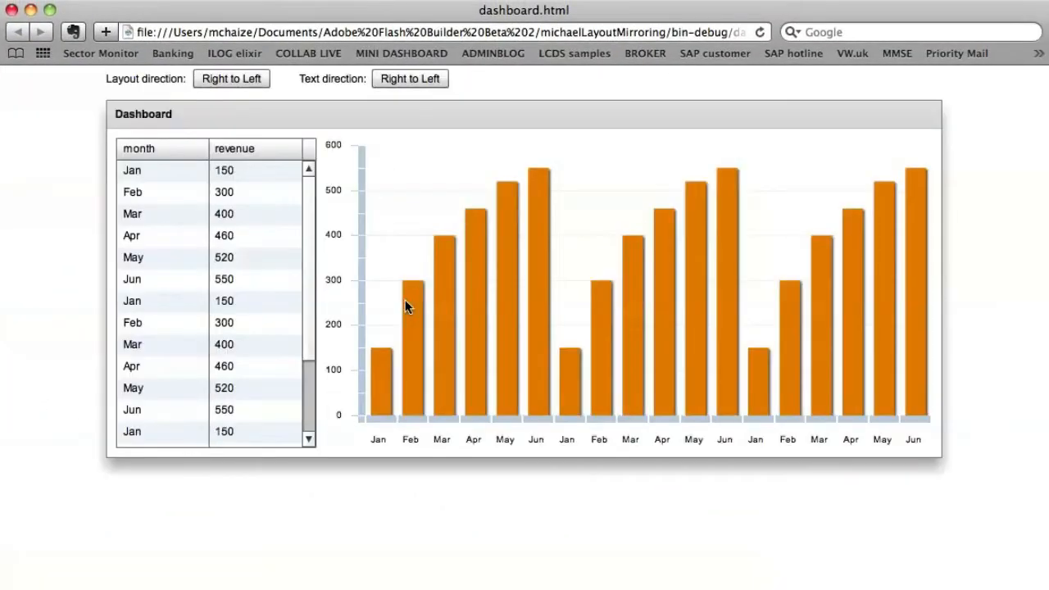
Sort the running dashboard table by revenue, then by month
click(216, 233)
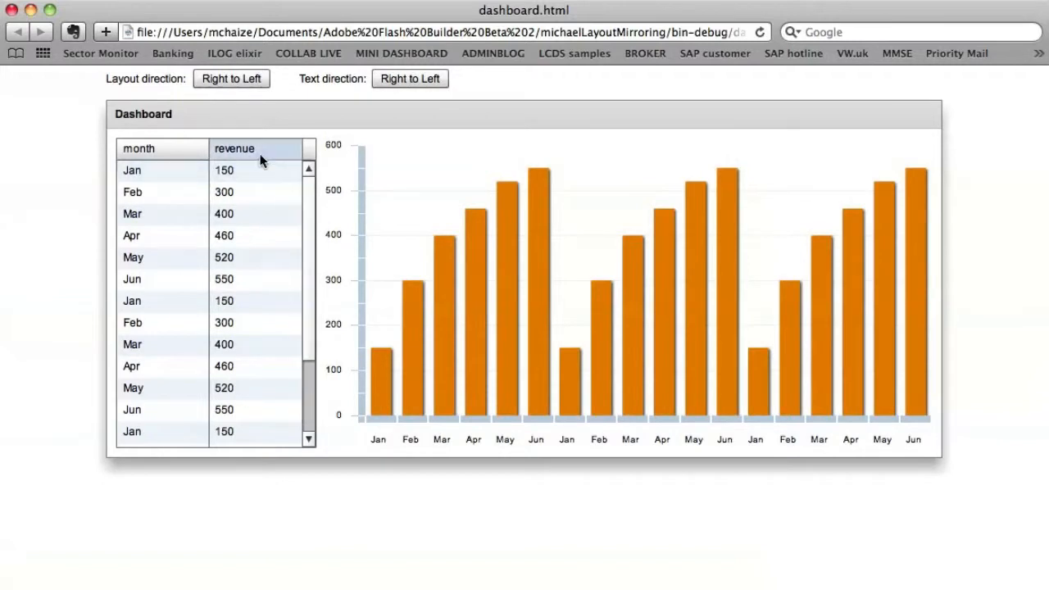
click(235, 147)
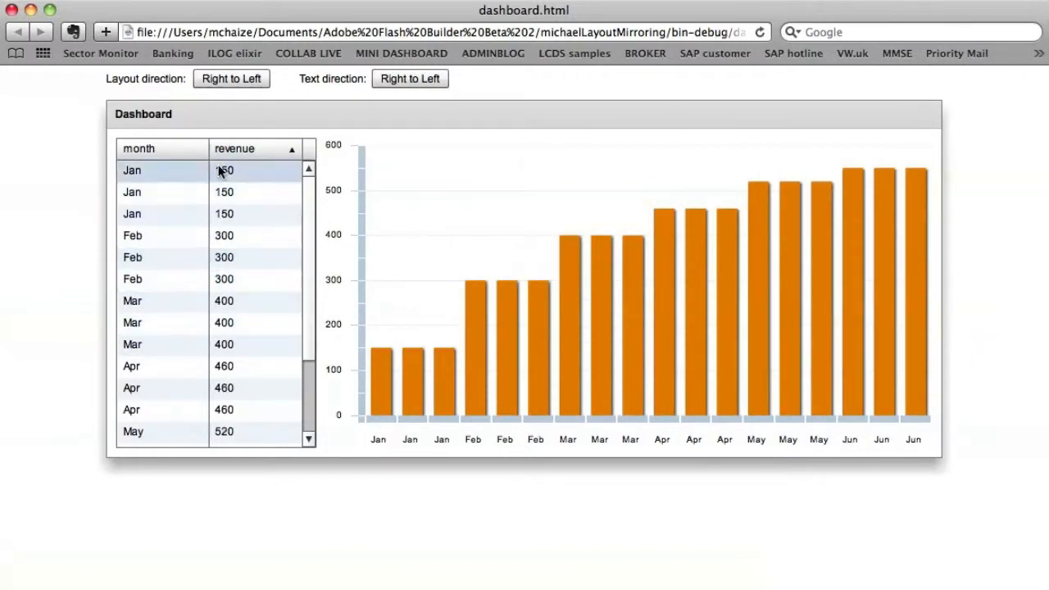
click(138, 147)
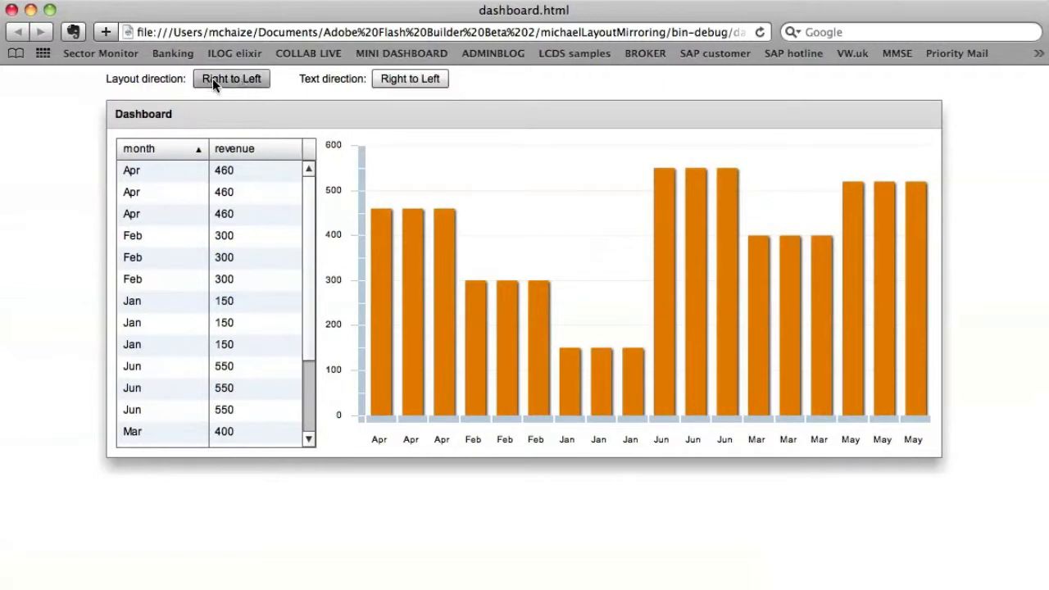
Mirror the dashboard layout right-to-left and switch its text direction to right-to-left
click(231, 78)
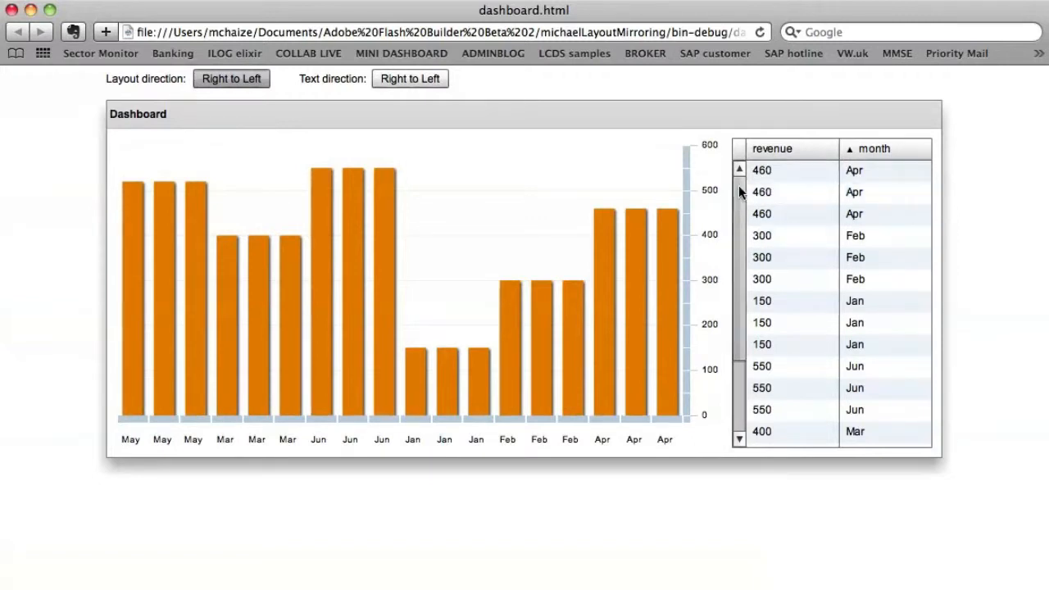
scroll(down, 3)
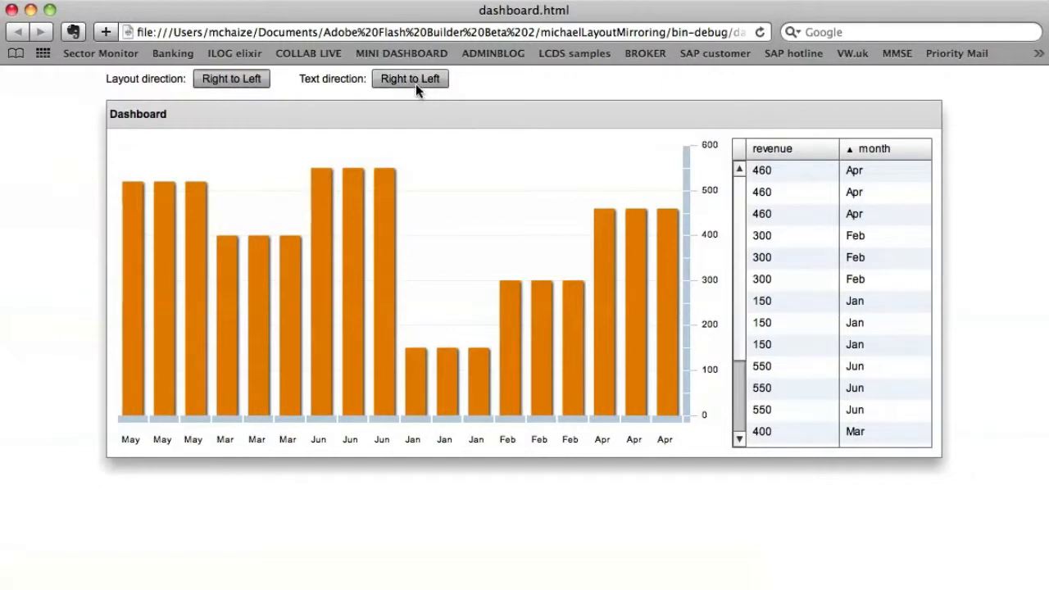
click(410, 78)
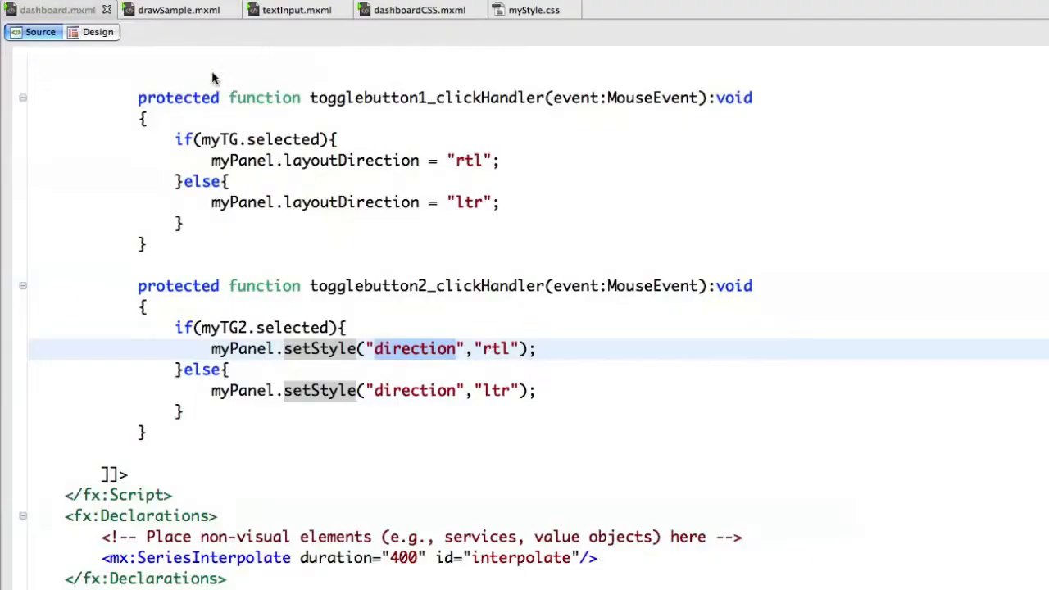
Show drawSample.mxml's togglebutton1_clickHandler that flips layoutDirection
click(179, 10)
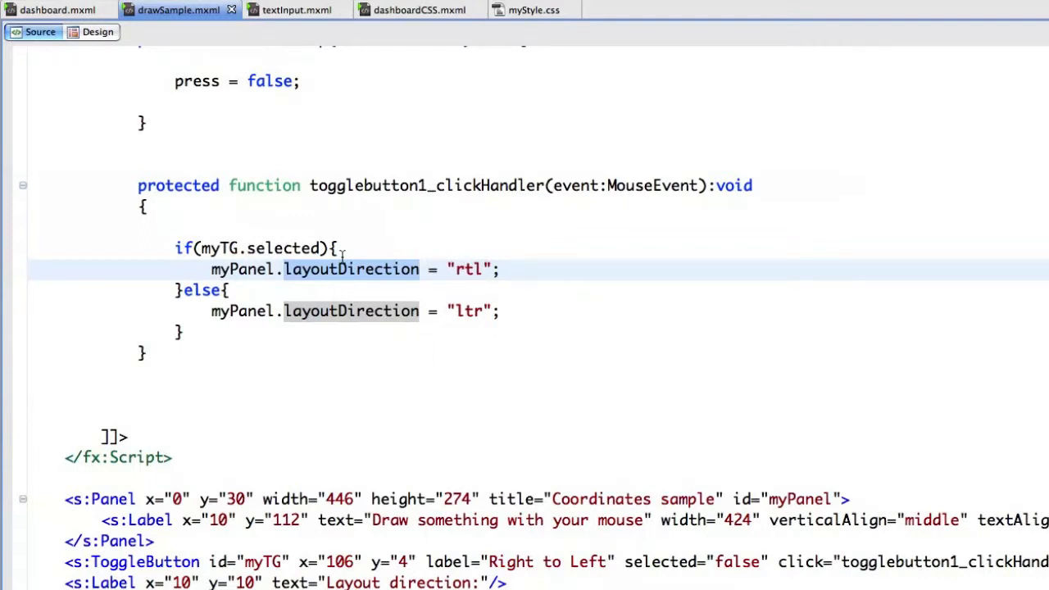
mouse_move(238, 315)
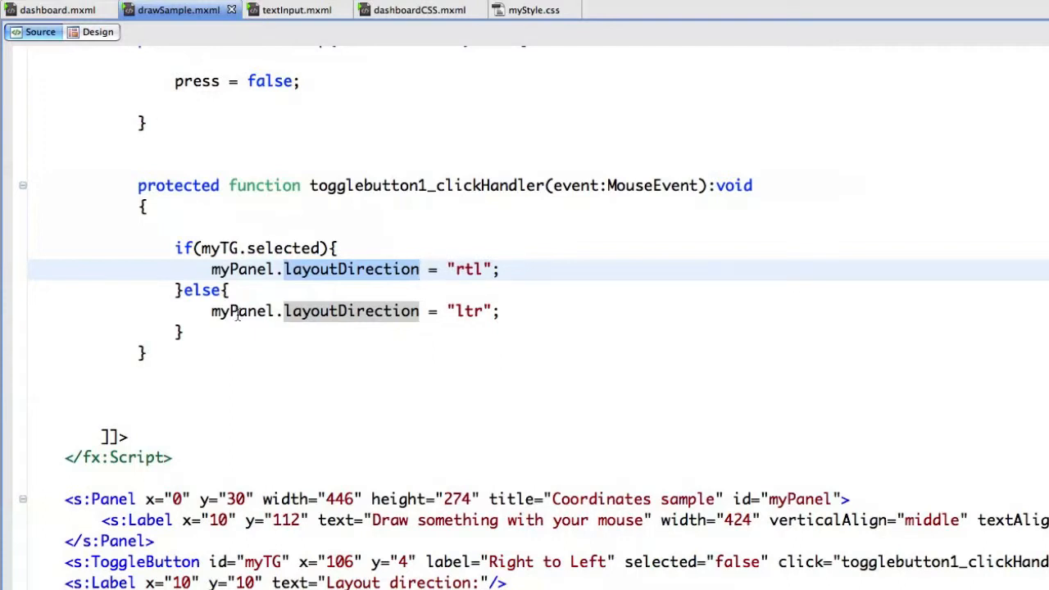
click(420, 269)
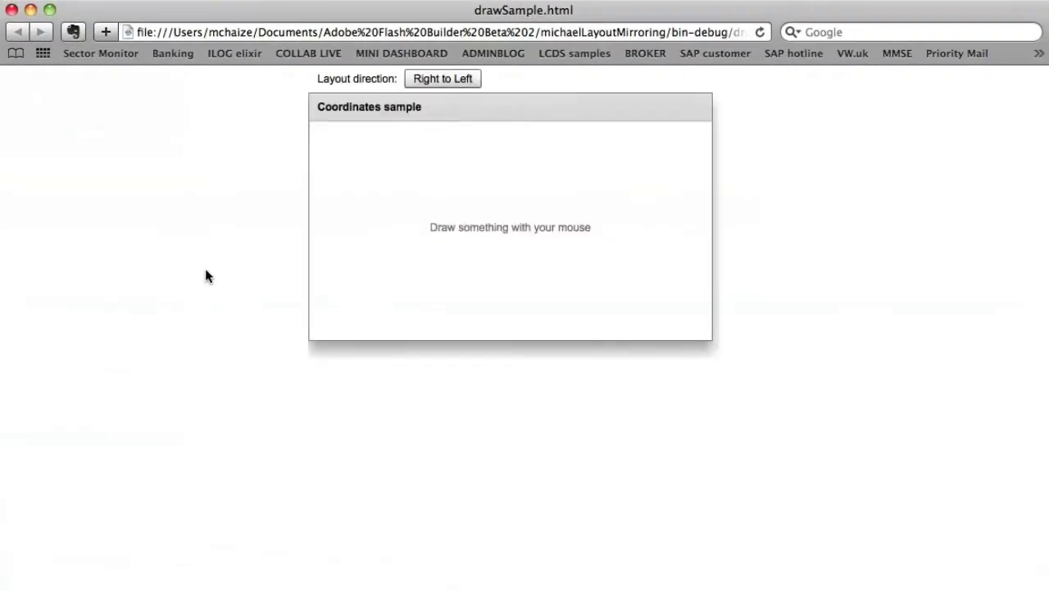
mouse_move(335, 277)
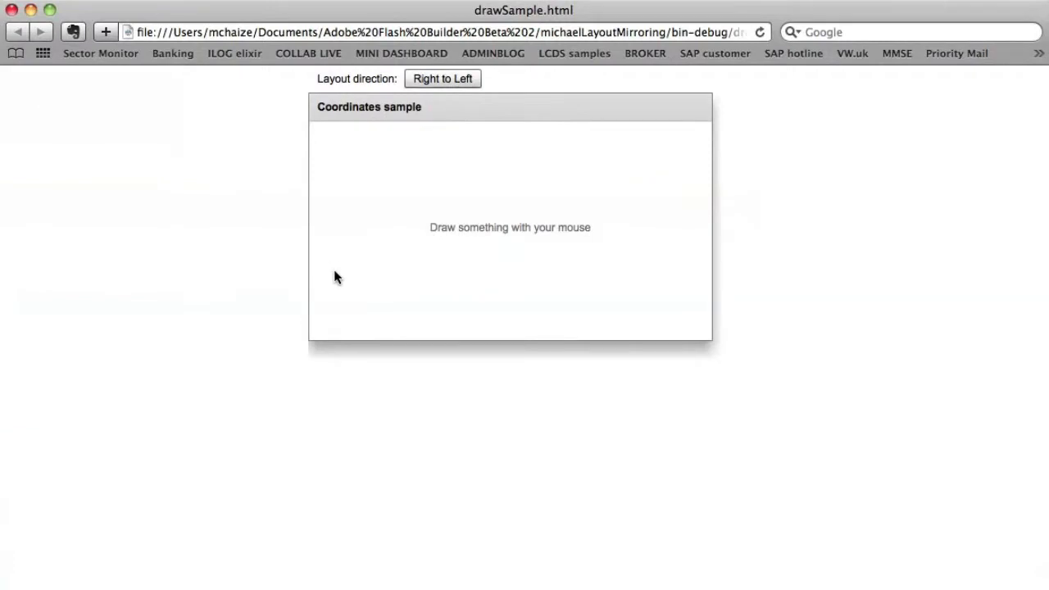
Draw a wavy red line across the Coordinates panel, then mirror the panel right-to-left
drag(336, 279, 435, 243)
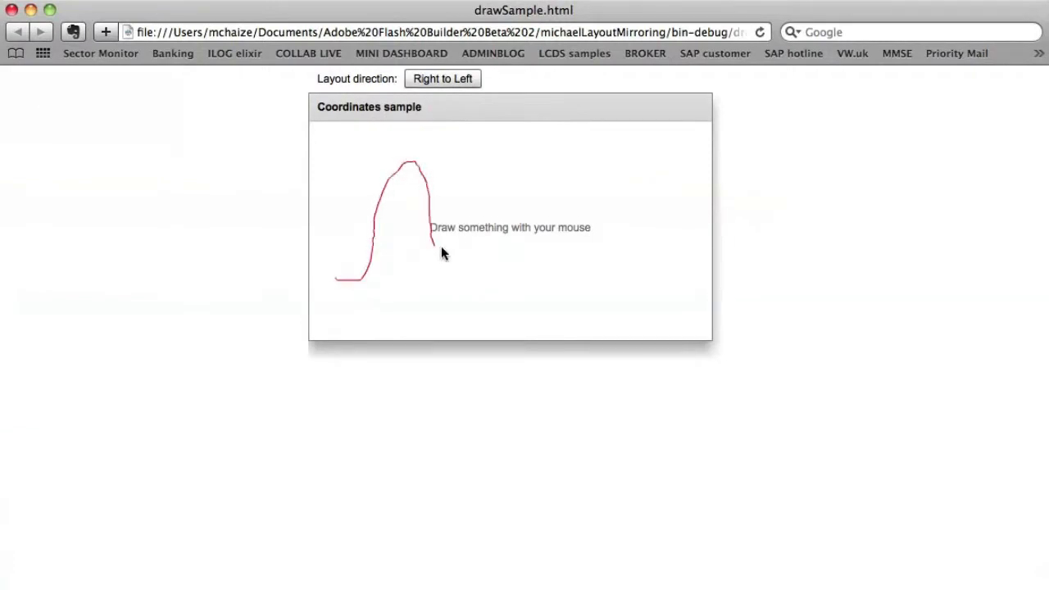
drag(429, 249, 639, 242)
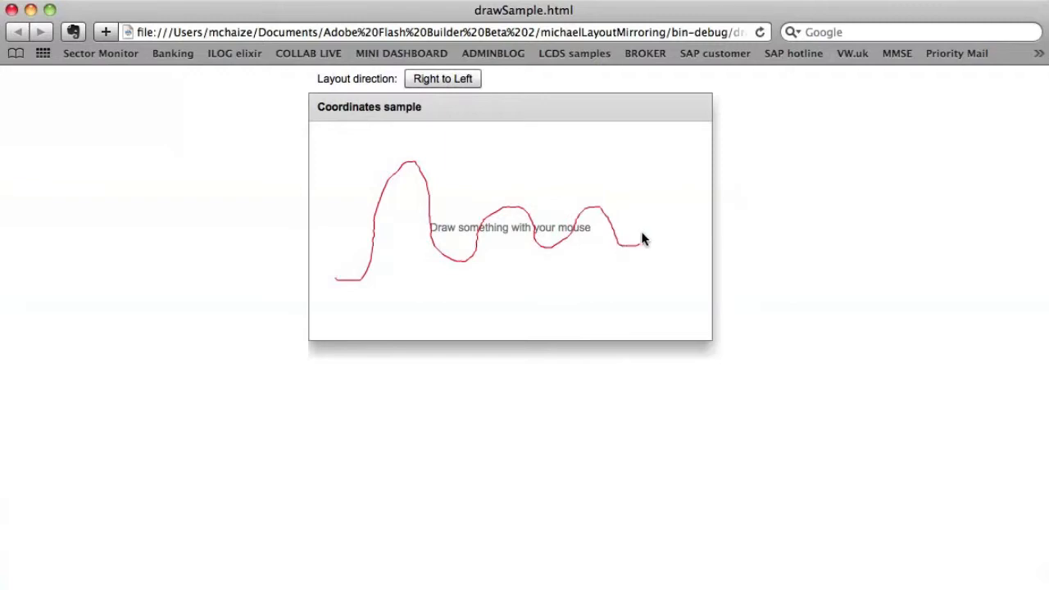
drag(643, 239, 678, 226)
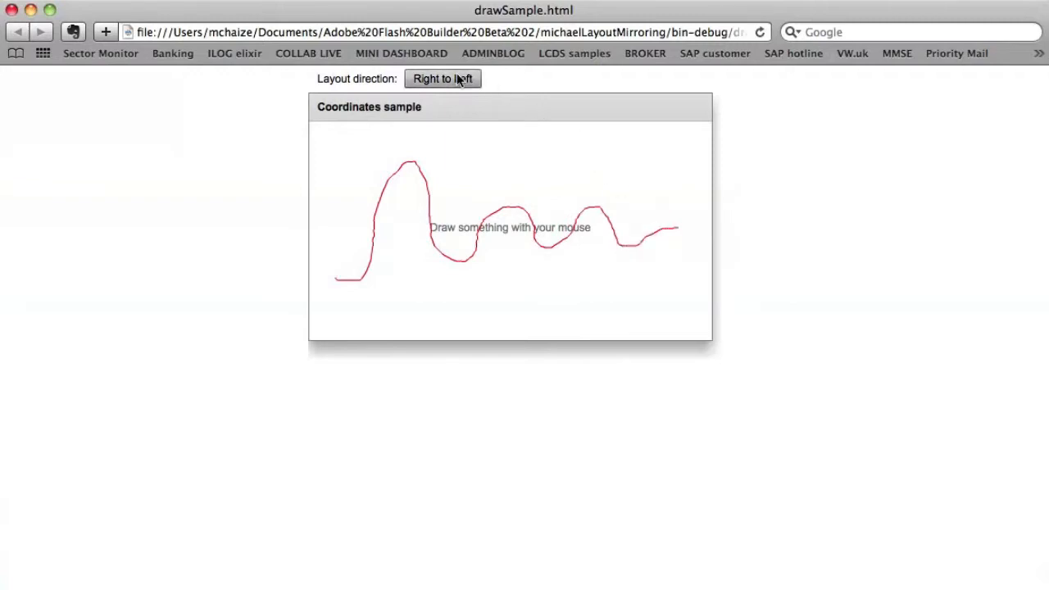
click(443, 78)
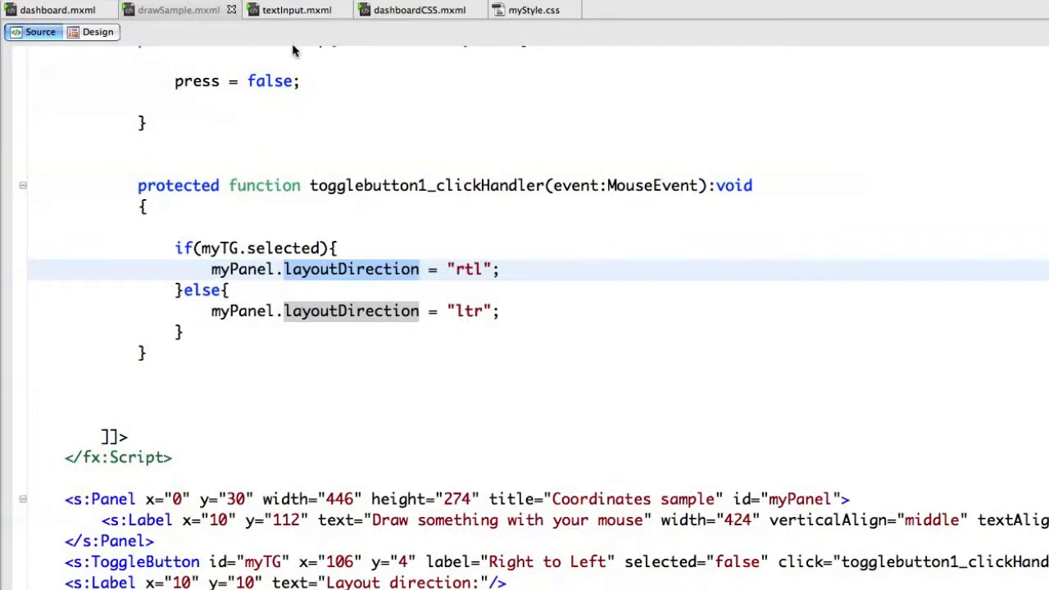
Run textInput.mxml's Hebrew/English editor and switch its text direction to right-to-left
click(296, 9)
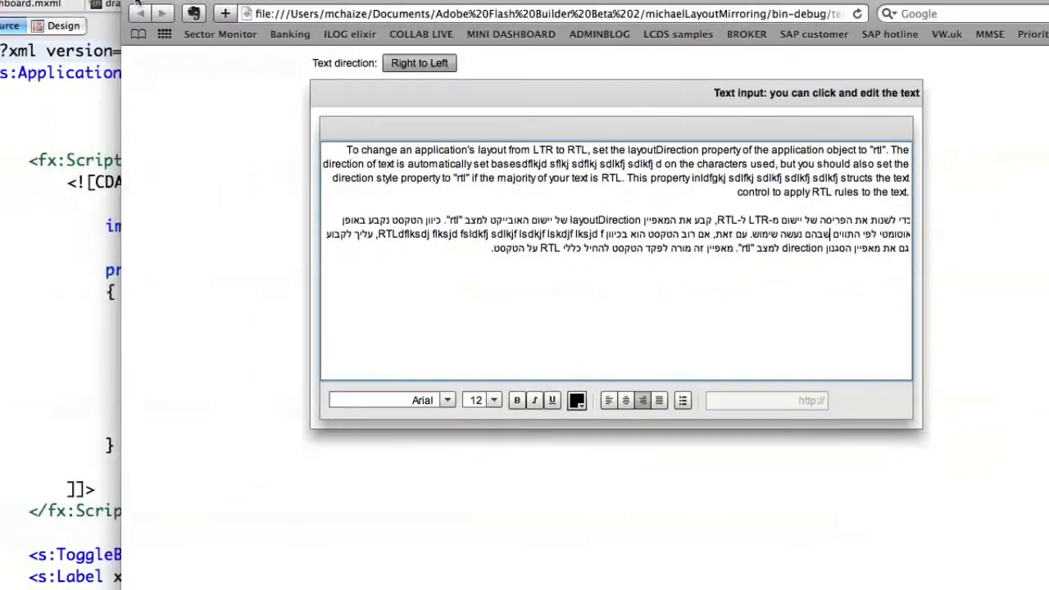
click(33, 31)
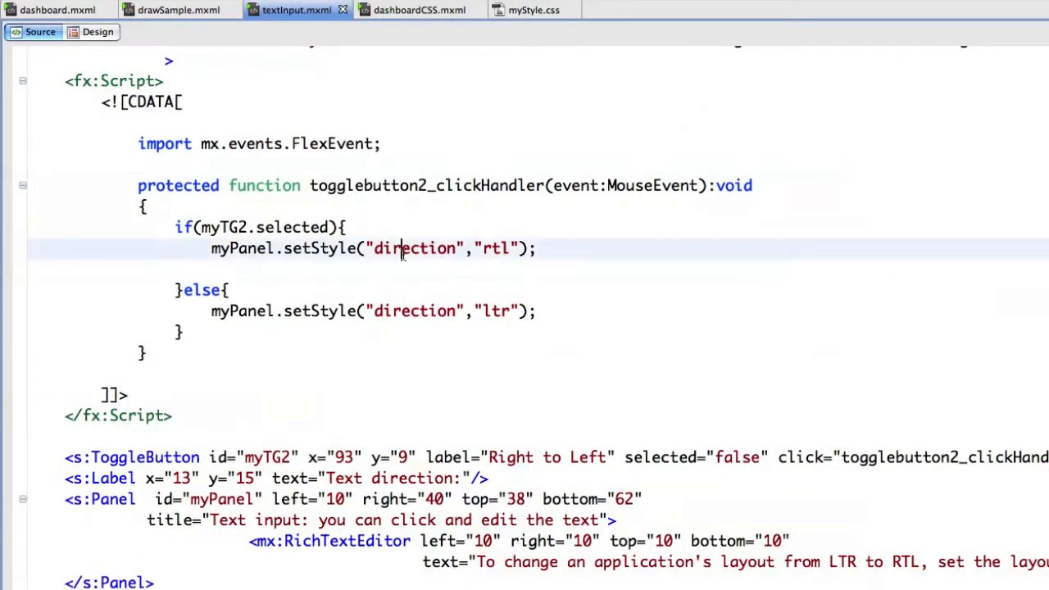
Show dashboardCSS.mxml and myStyle.css, whose s|Panel rule sets layoutDirection and direction to rtl
double_click(413, 249)
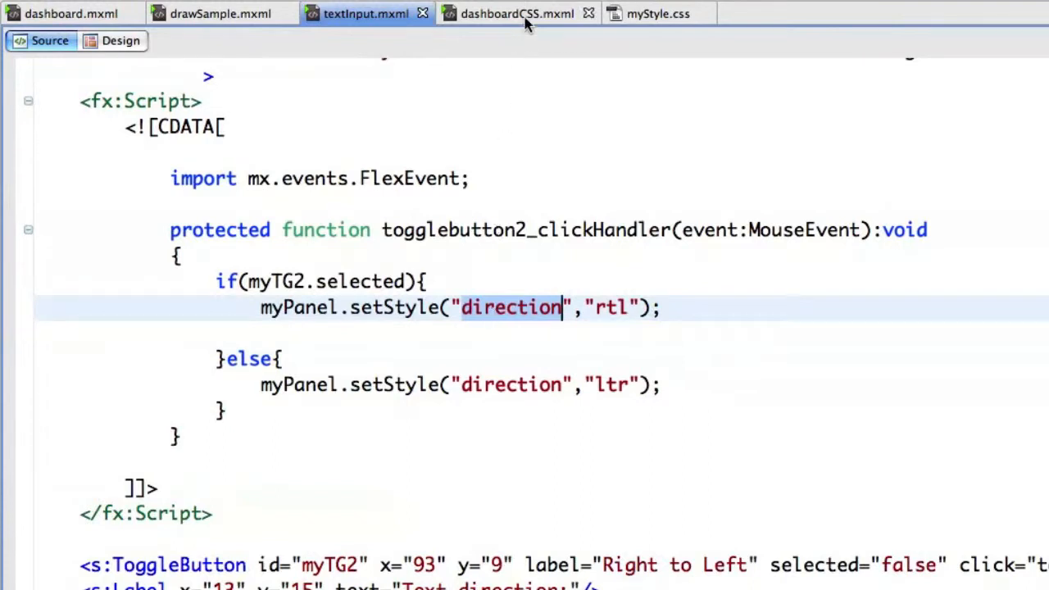
click(517, 13)
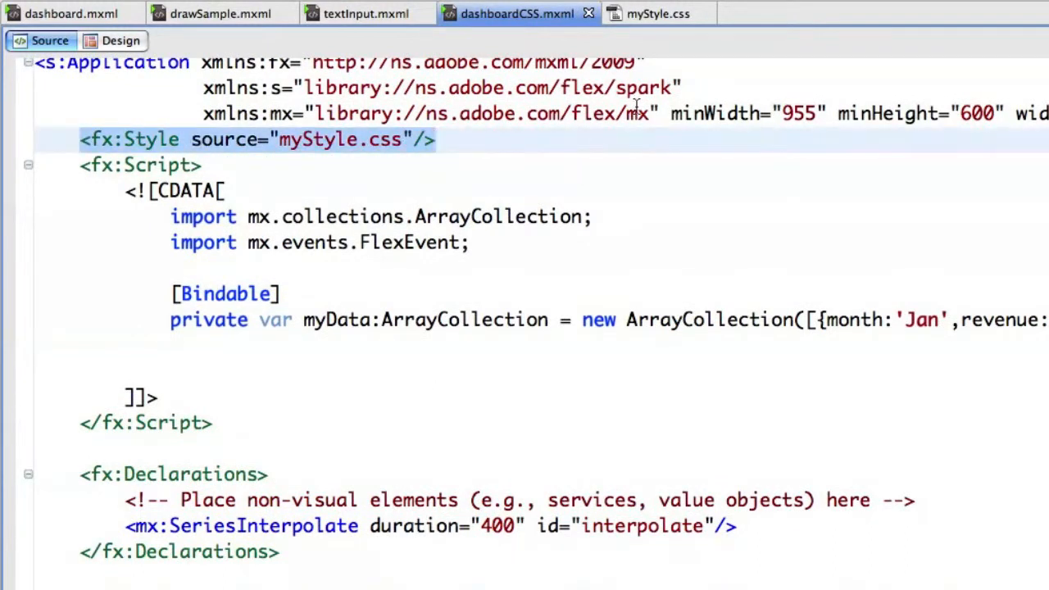
click(659, 13)
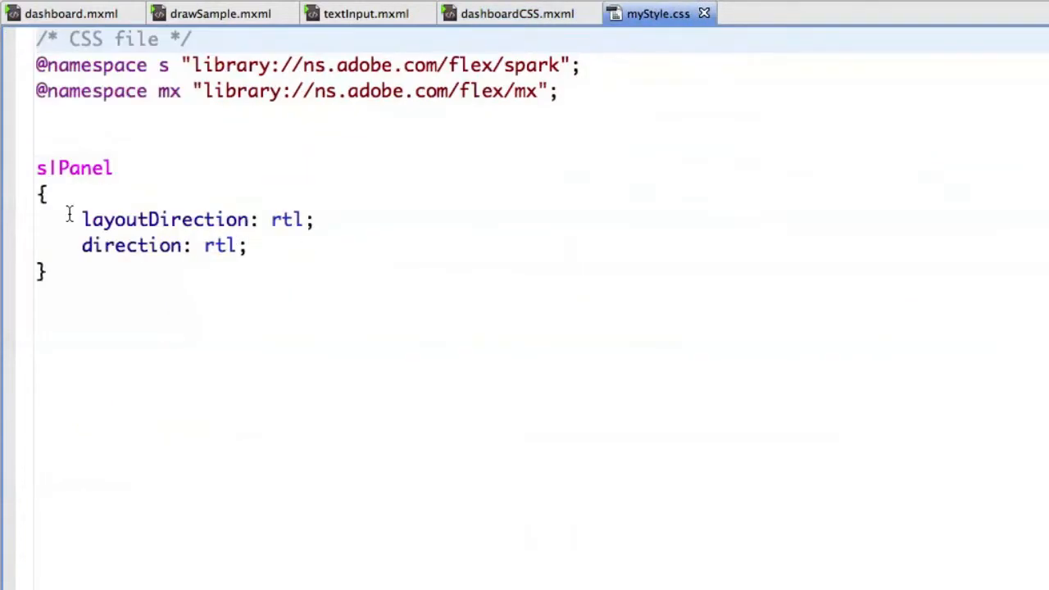
double_click(168, 220)
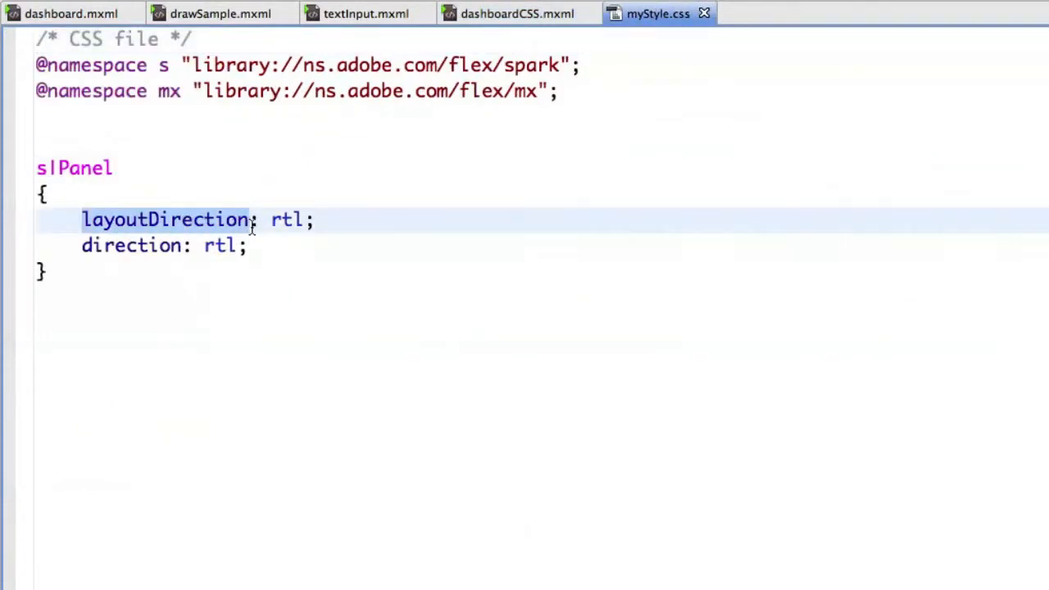